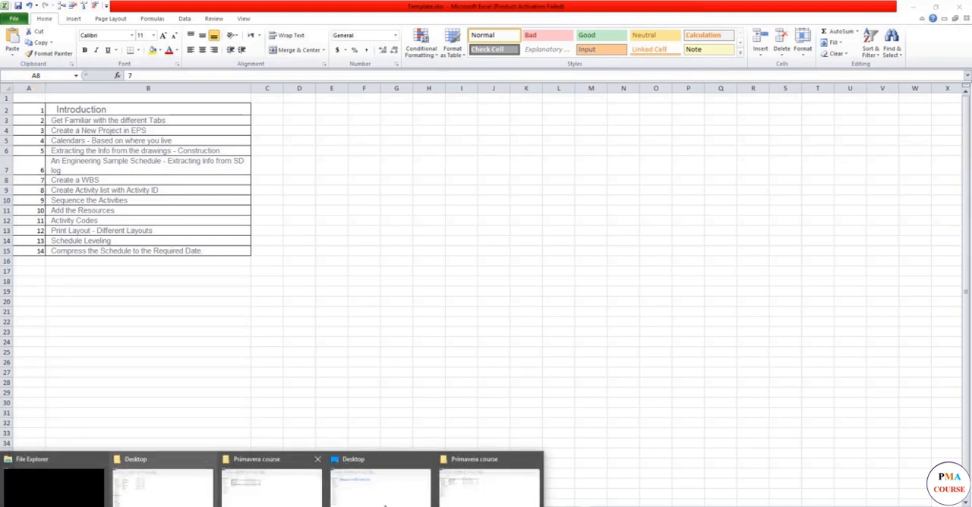
Browse into Guard Room DWGs to see its Architecture, Plumbing and Structural subfolders, then reopen Template.xlsx.
{"action": "left_click", "coordinate": [270, 486]}
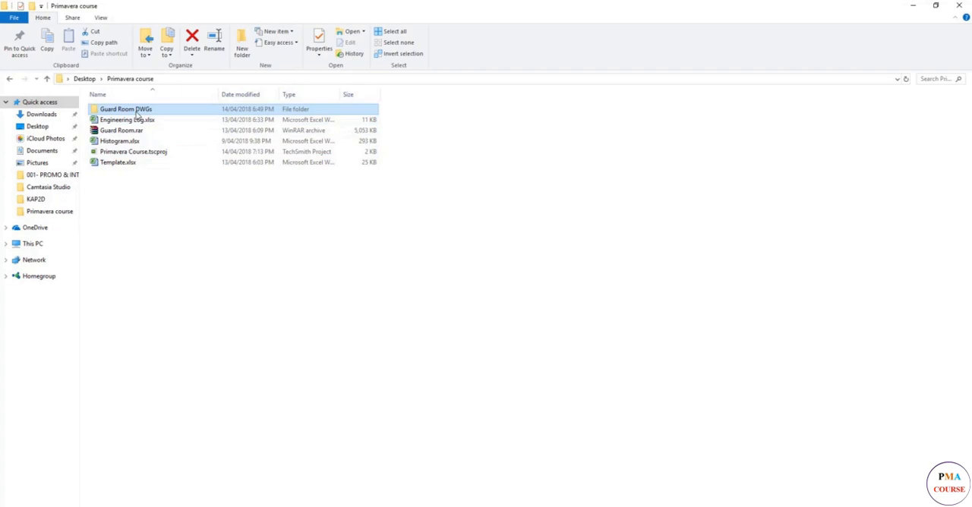
{"action": "double_click", "coordinate": [124, 109]}
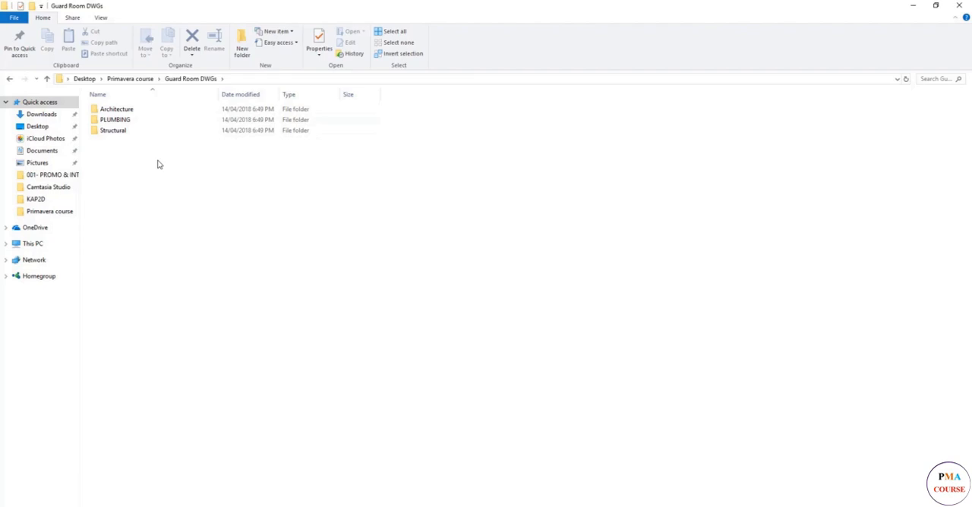
{"action": "mouse_move", "coordinate": [149, 94]}
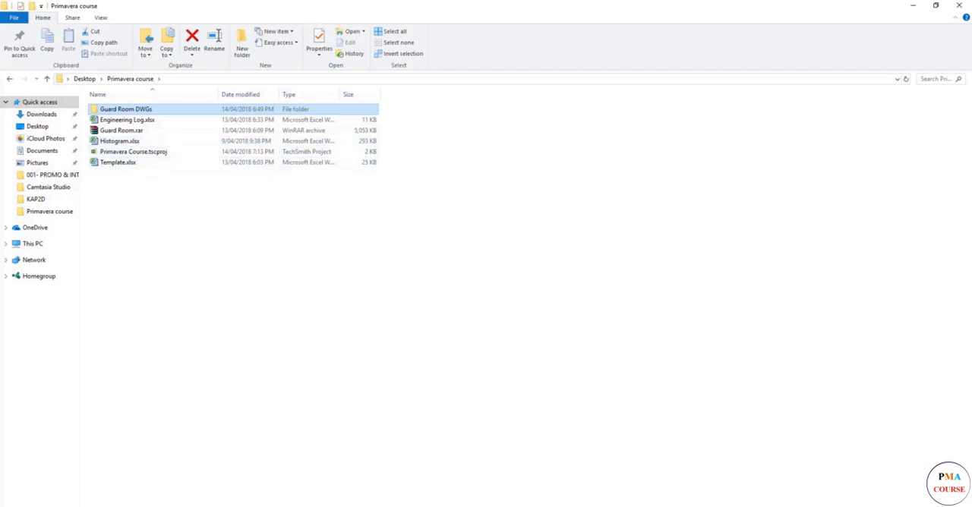
{"action": "double_click", "coordinate": [119, 161]}
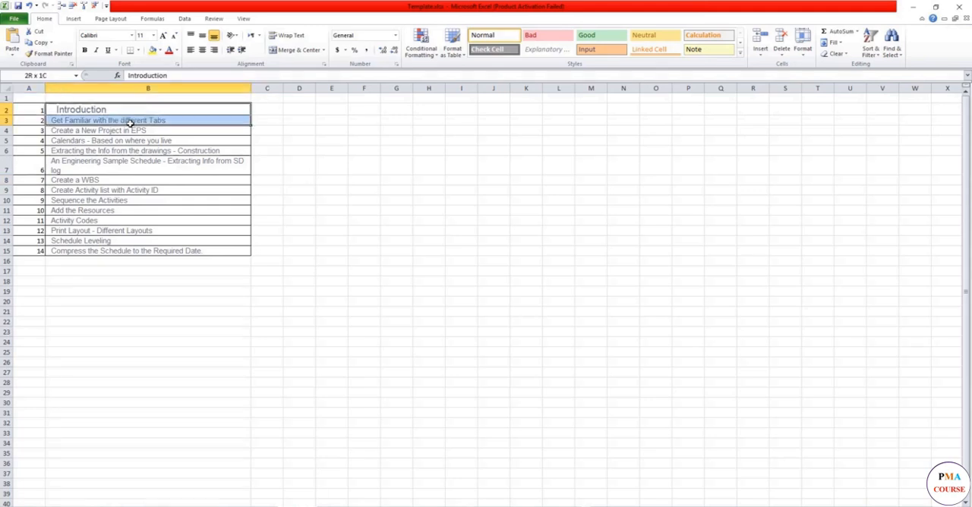
Select rows in the lesson outline of the Template workbook to review it.
{"action": "left_click_drag", "start_coordinate": [127, 120], "coordinate": [128, 151]}
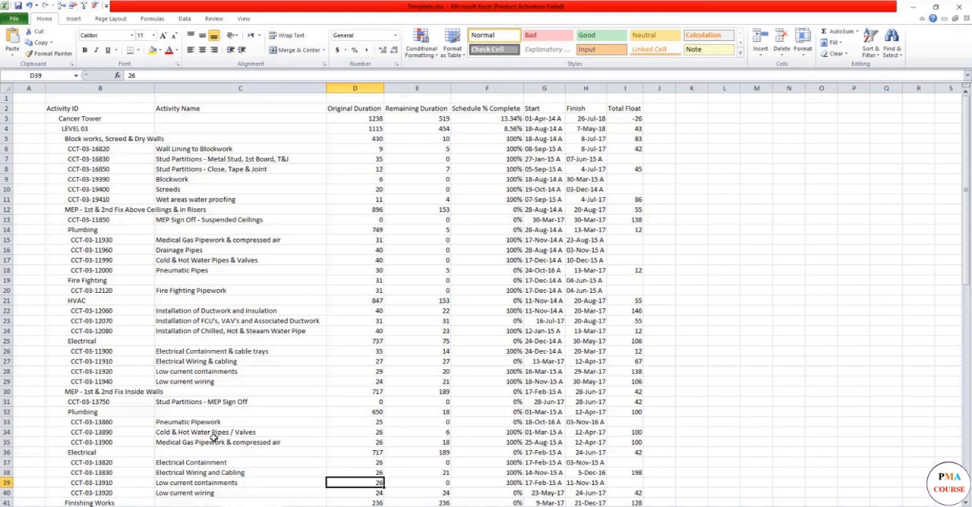
{"action": "mouse_move", "coordinate": [151, 270]}
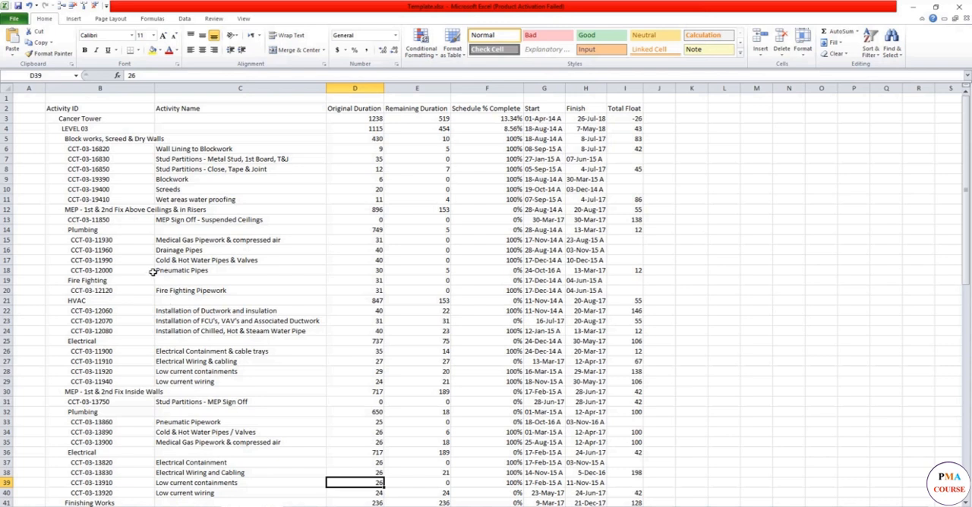